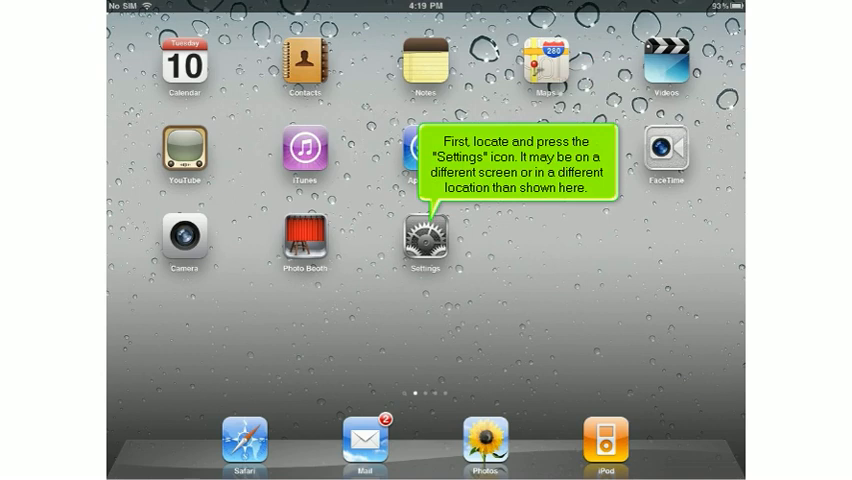
# - Launch the Settings app from the iPad Home Screen
pyautogui.click(424, 234)
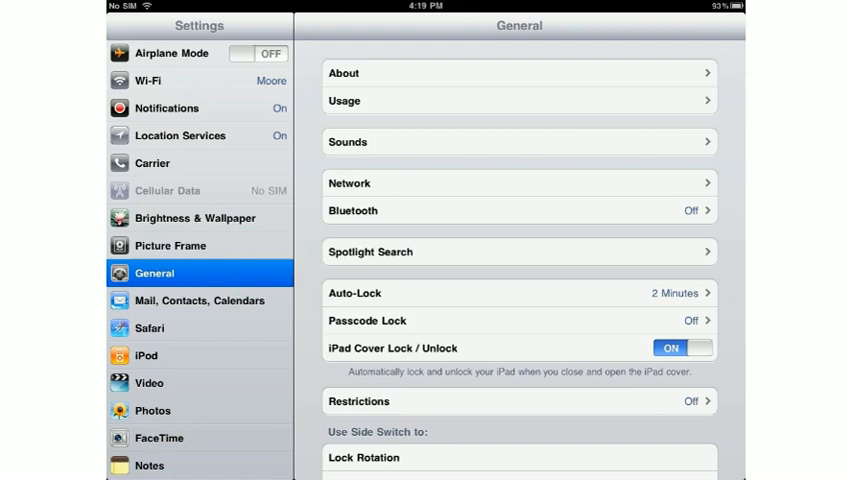
# - Go to the Mail, Contacts, Calendars section of Settings
pyautogui.click(199, 300)
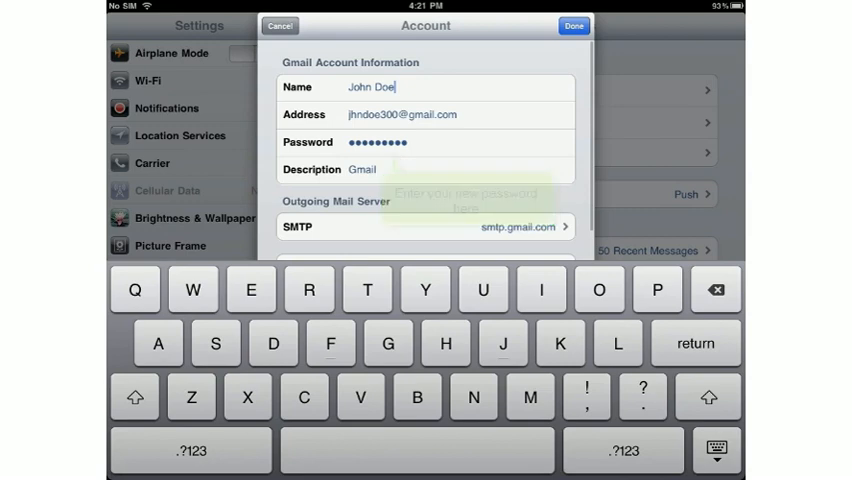
# - Finish the password digits, then tap Done on the Account and Gmail screens
pyautogui.click(459, 141)
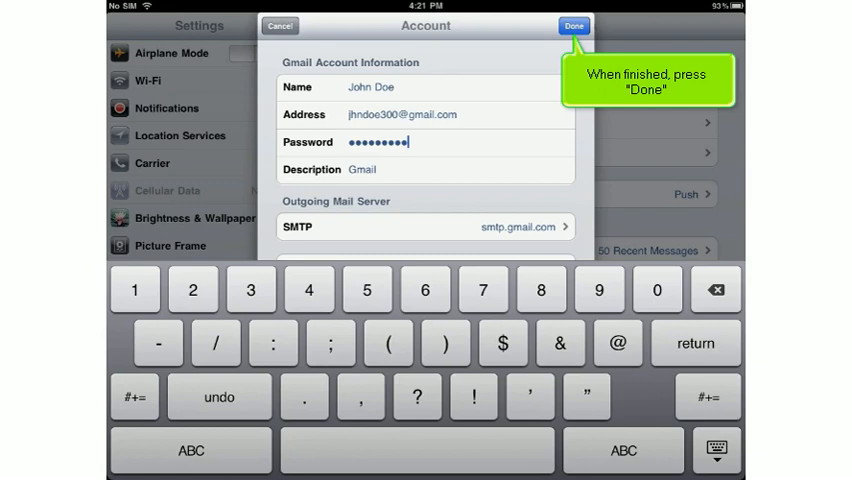
pyautogui.click(573, 25)
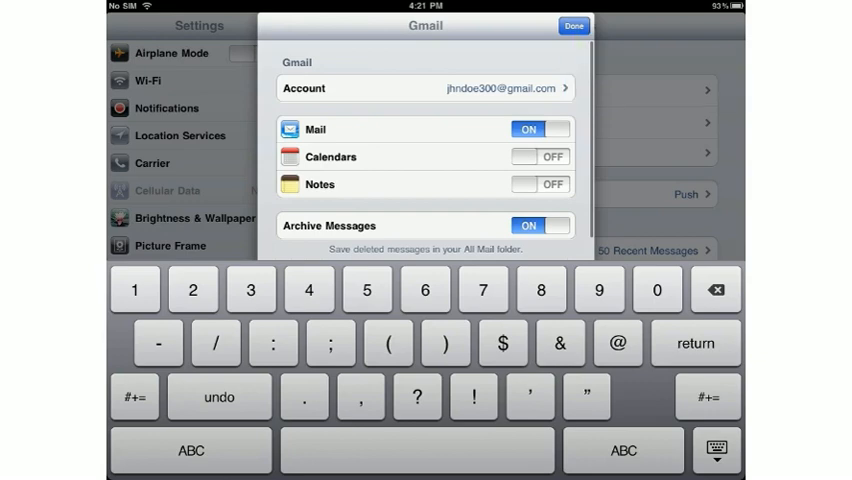
pyautogui.click(573, 25)
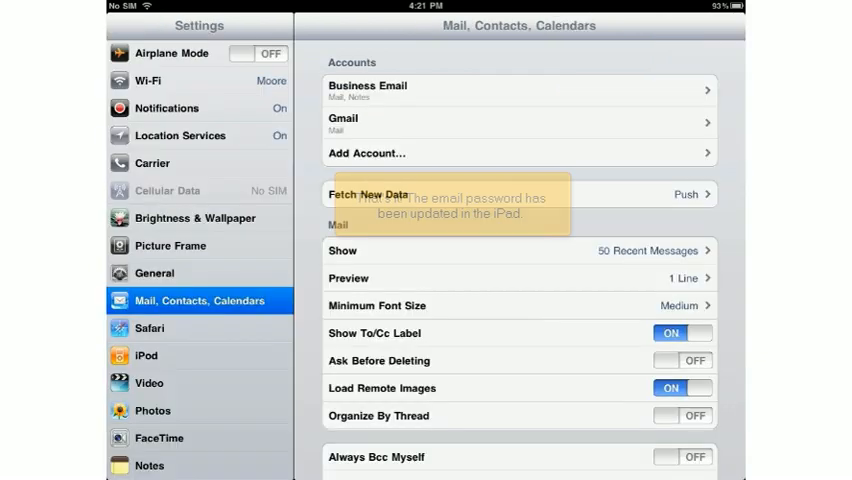